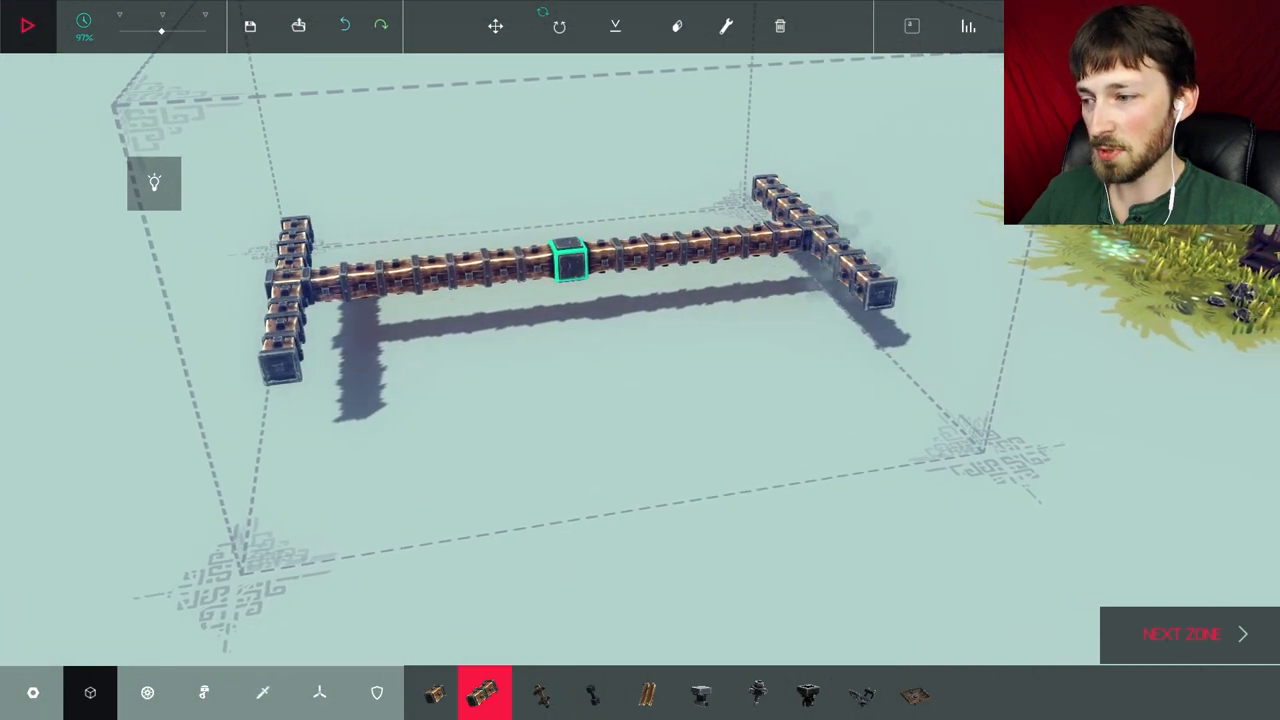
Switch to the mechanical parts category to add powered wheels to the frame
left_click(148, 692)
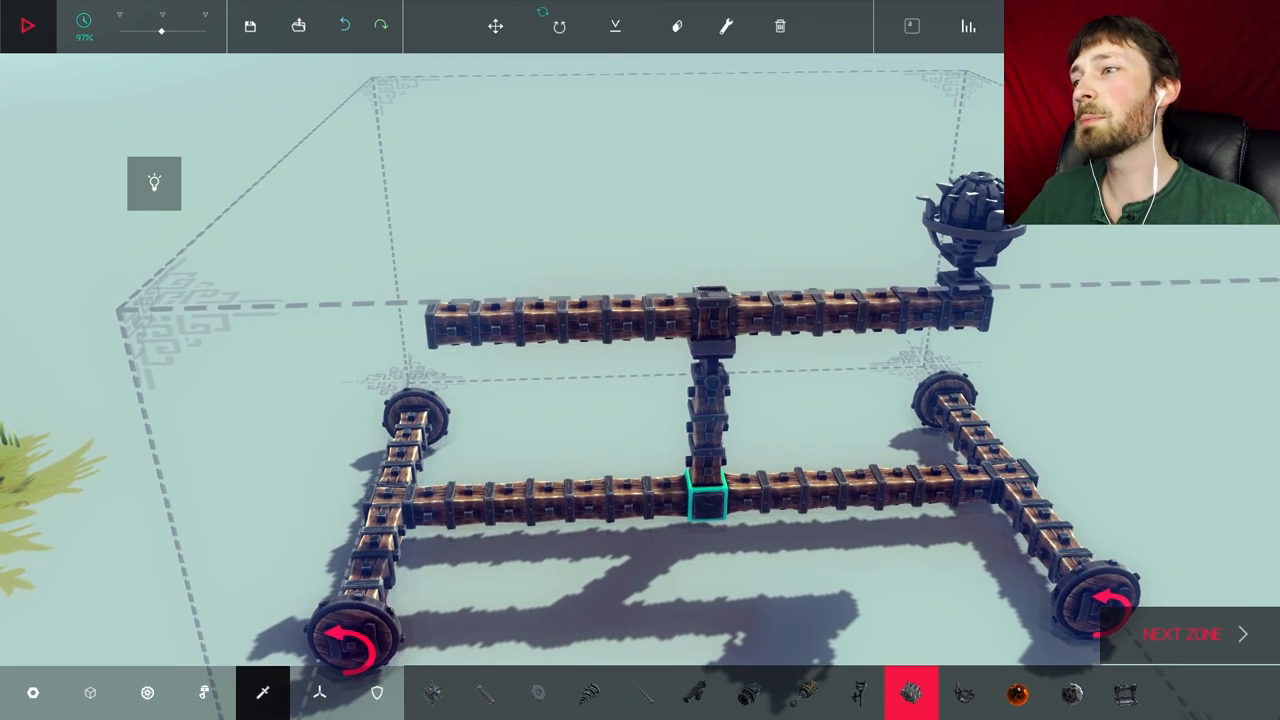
Select the spring block category to tie the throwing arm down to the base
left_click(204, 692)
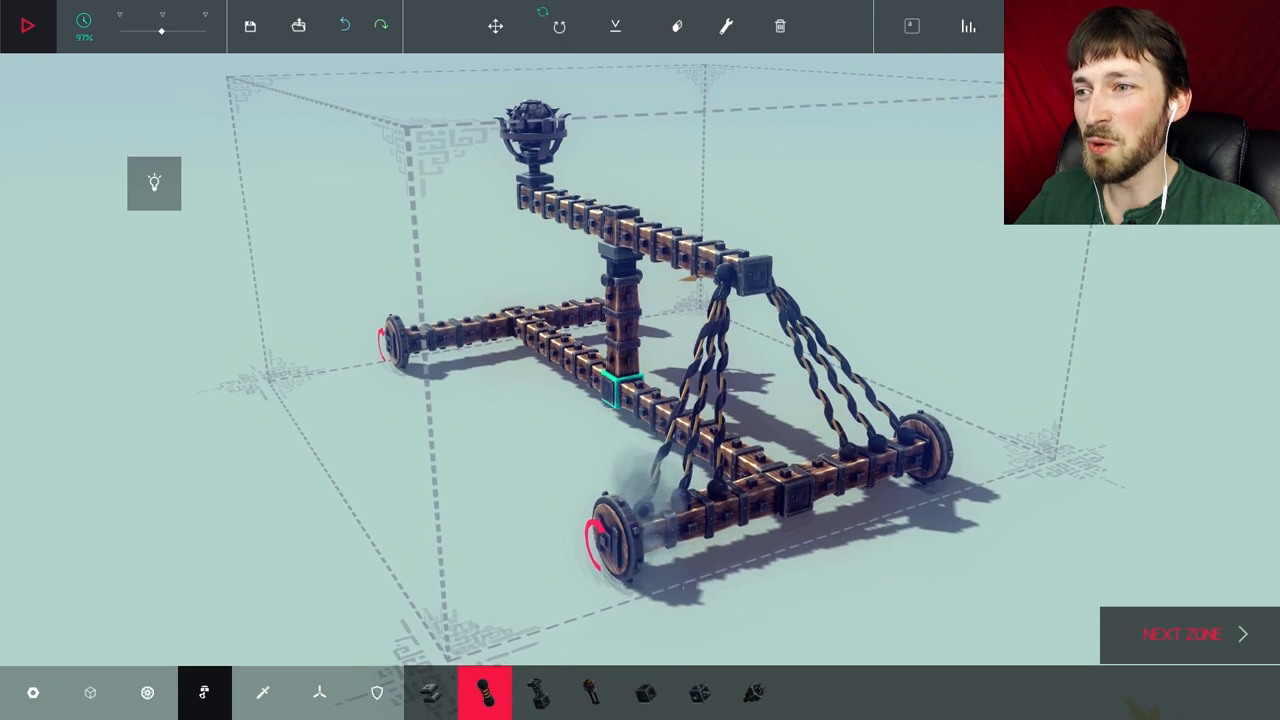
left_click(32, 24)
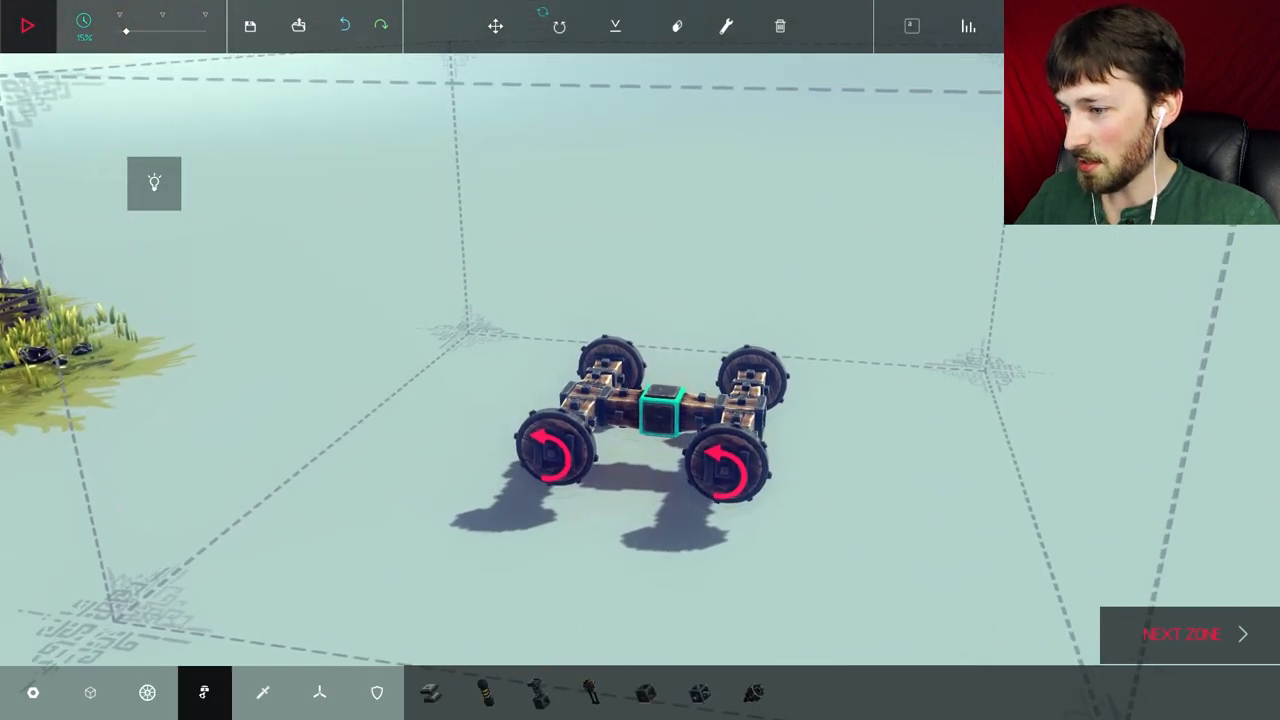
Browse the basic, moving-part and weapon categories and pick a block for the cart's post and crossbeam
left_click(92, 692)
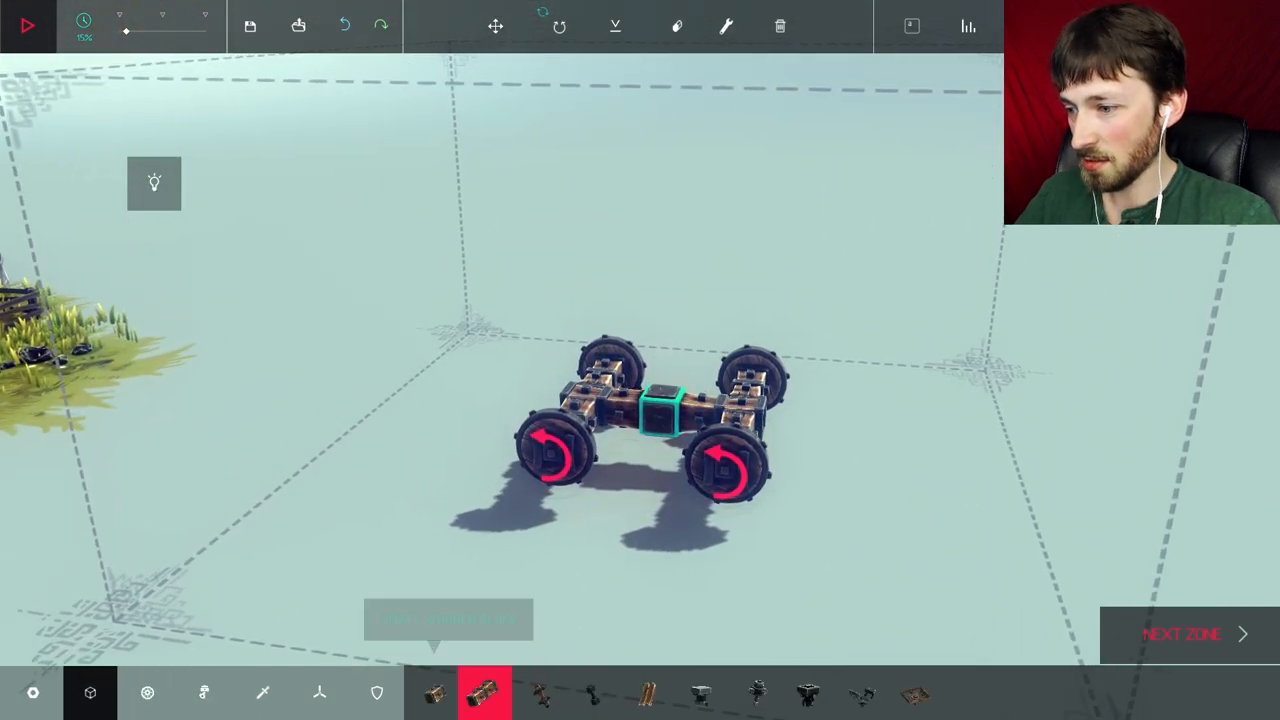
left_click(148, 692)
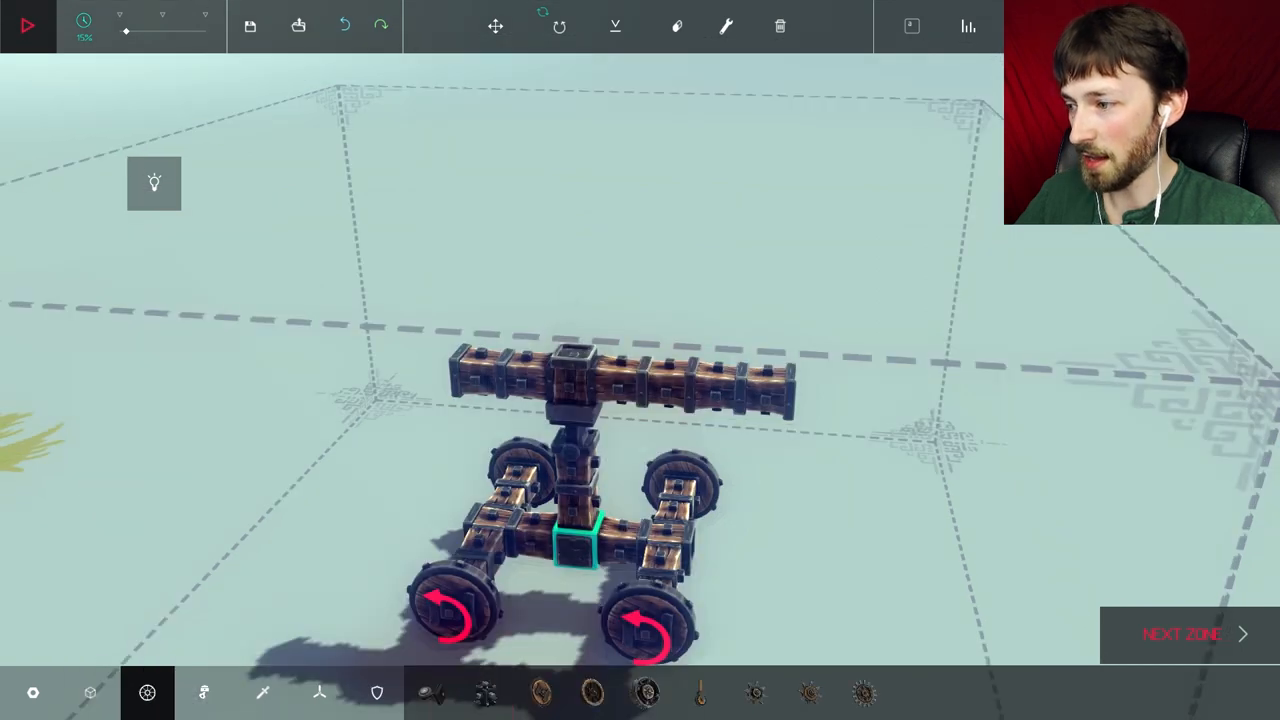
left_click(262, 692)
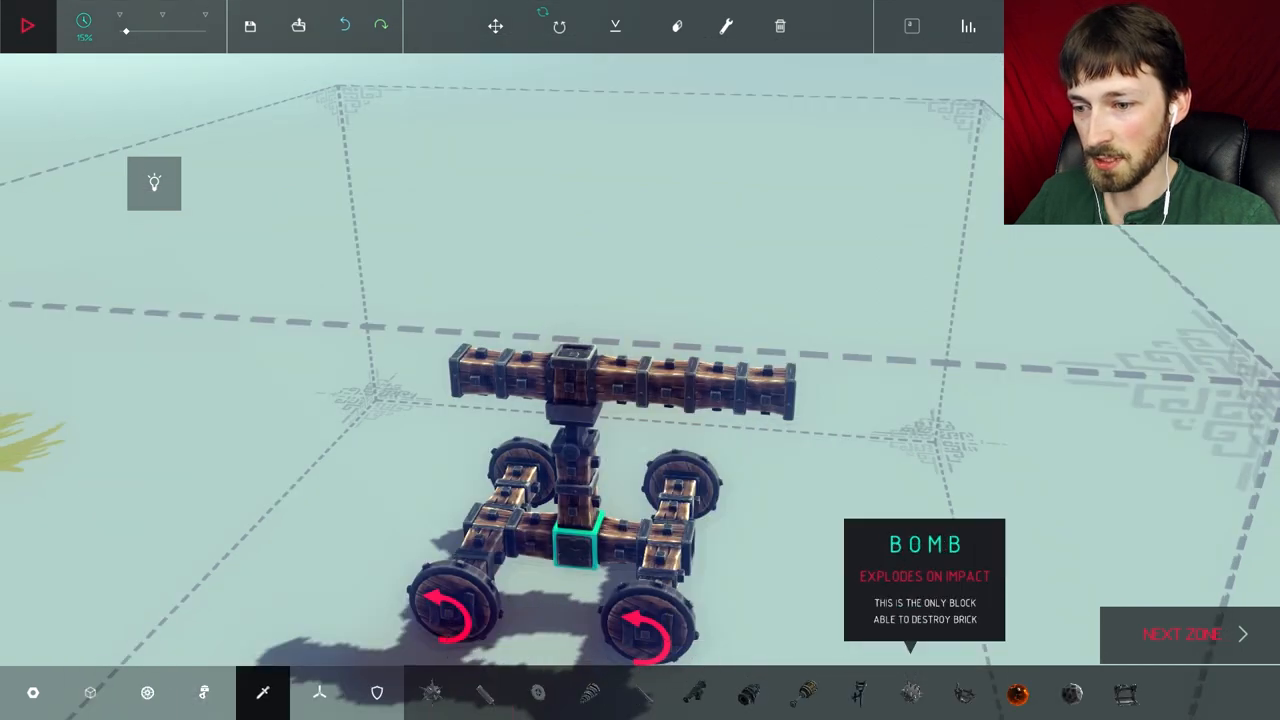
left_click(928, 690)
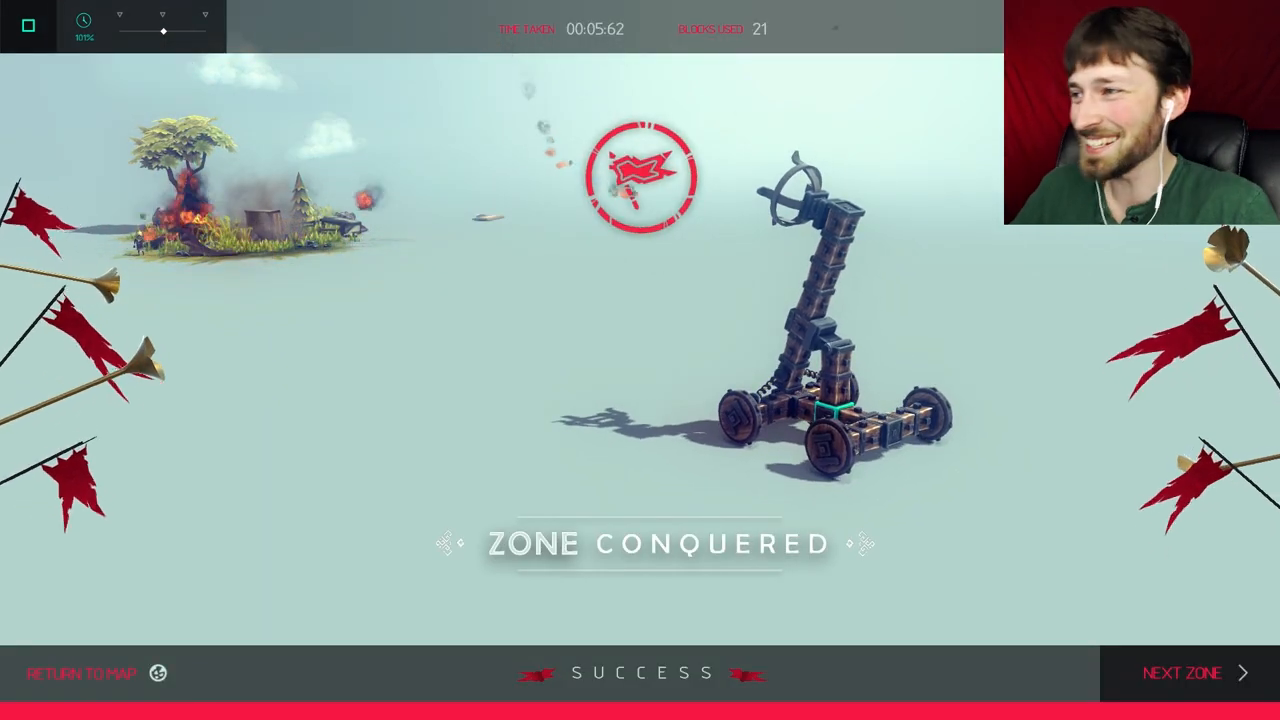
Continue to the next zone from the success screen
left_click(1184, 672)
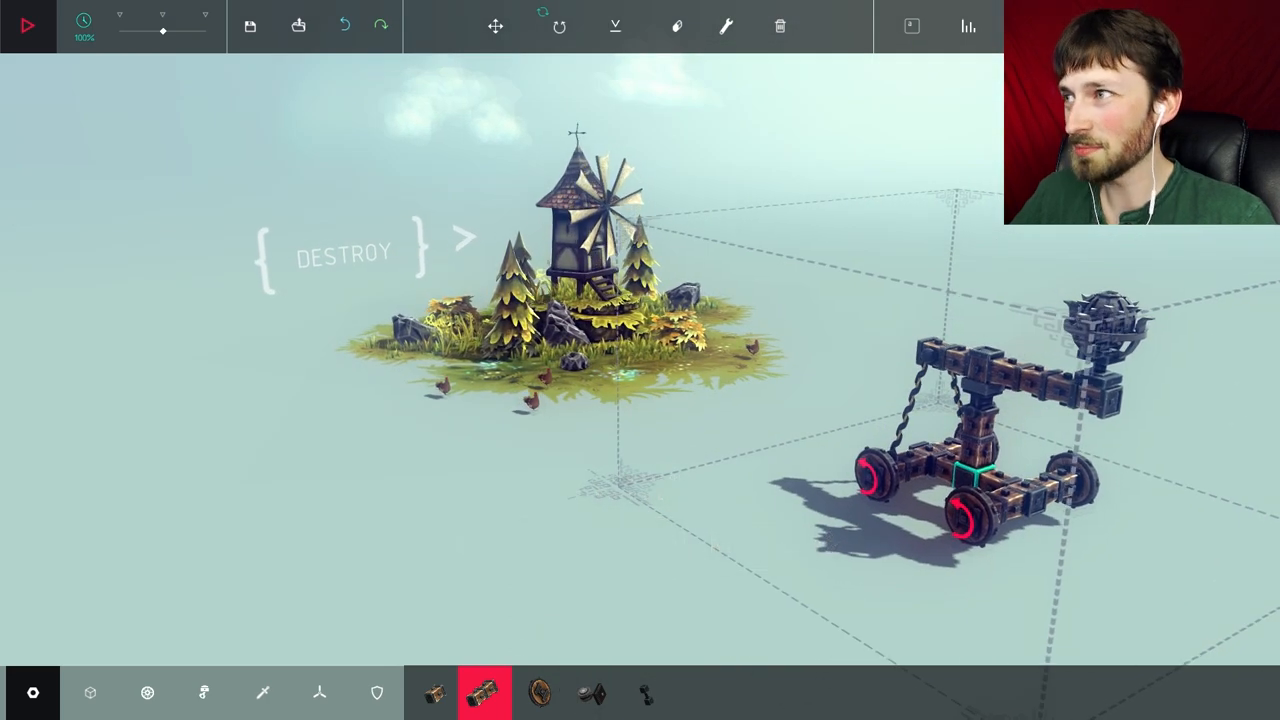
Return to build mode to start reworking the catapult for the windmill level
left_click(28, 24)
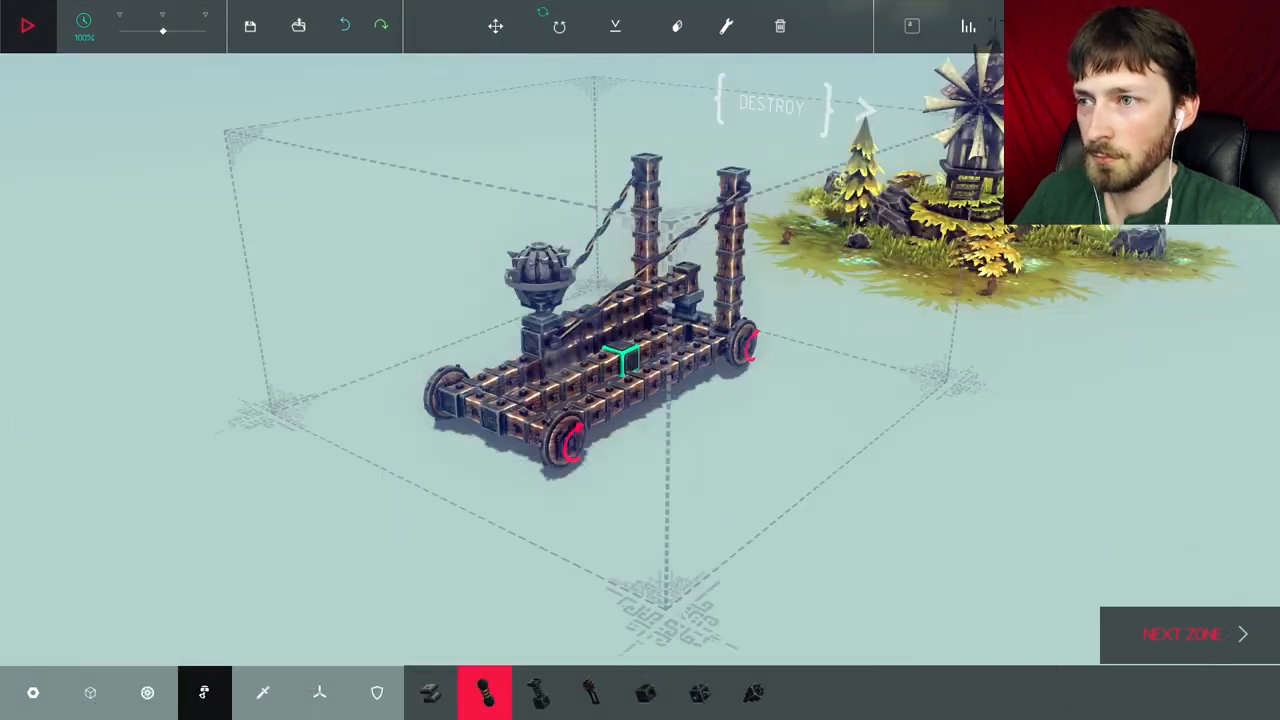
Start the simulation to test-run the rebuilt two-post catapult
left_click(32, 24)
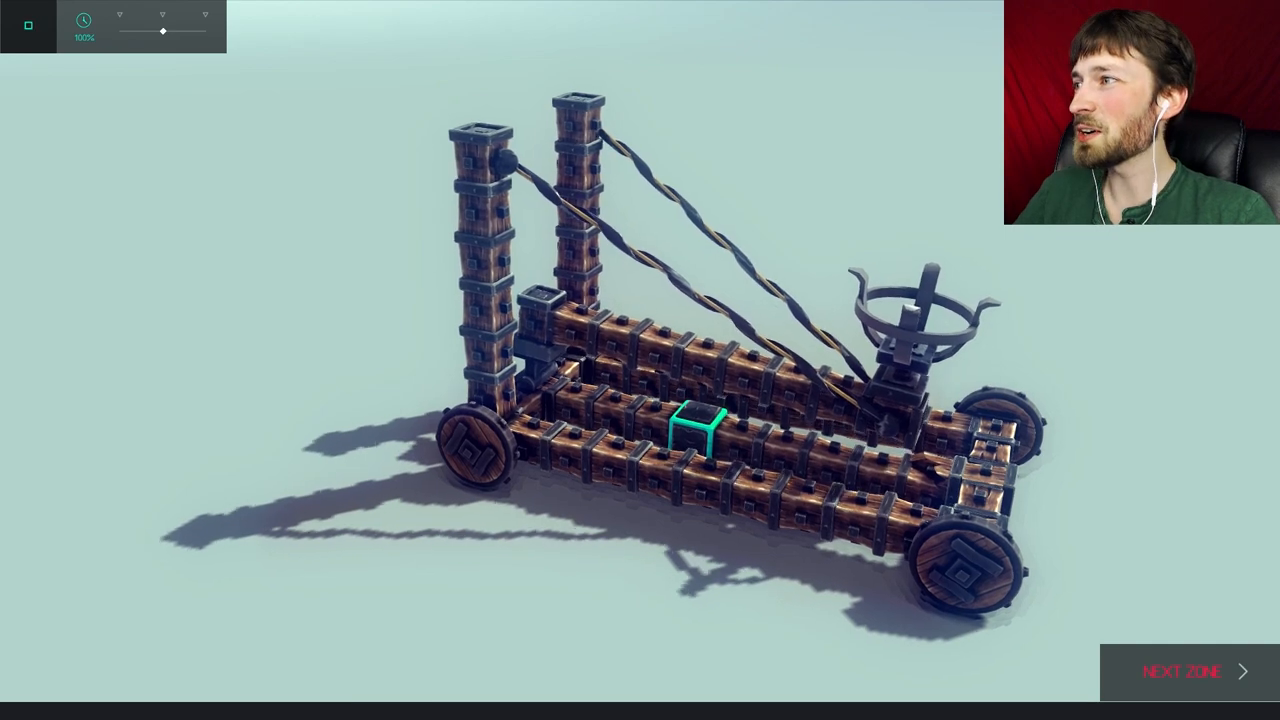
left_click(476, 692)
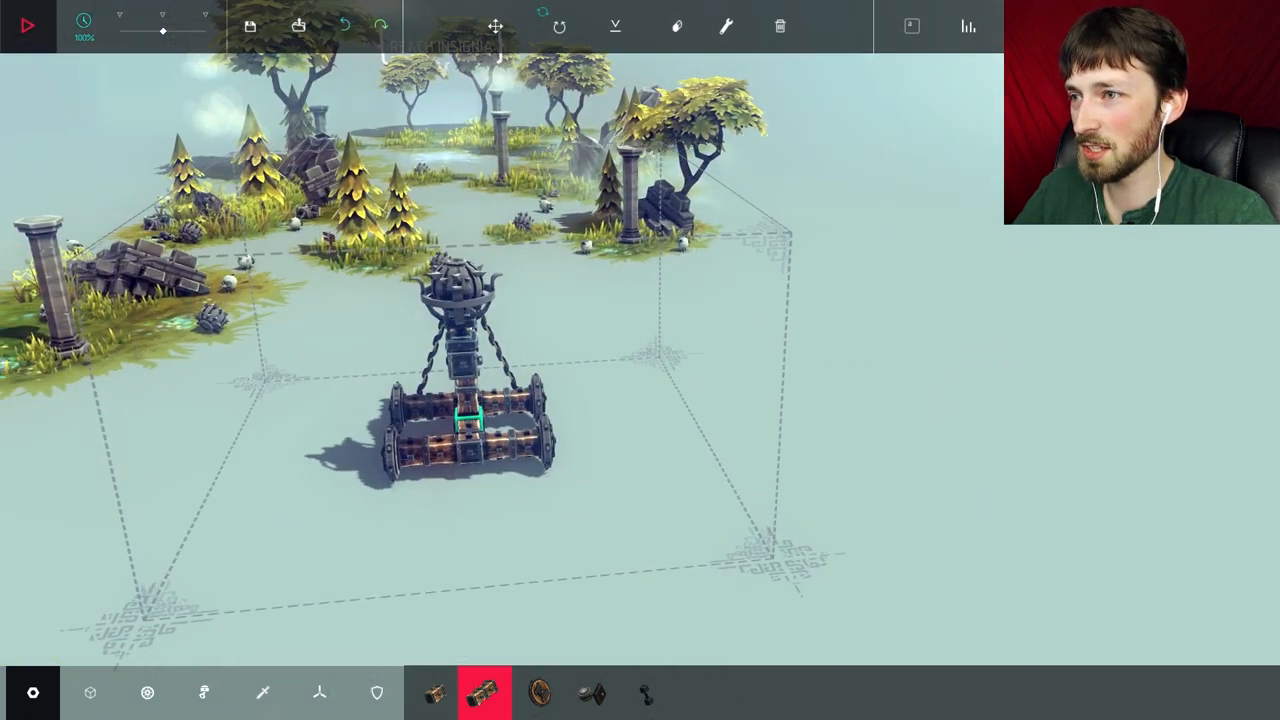
Toggle the simulation control before widening the catapult's block base
left_click(32, 28)
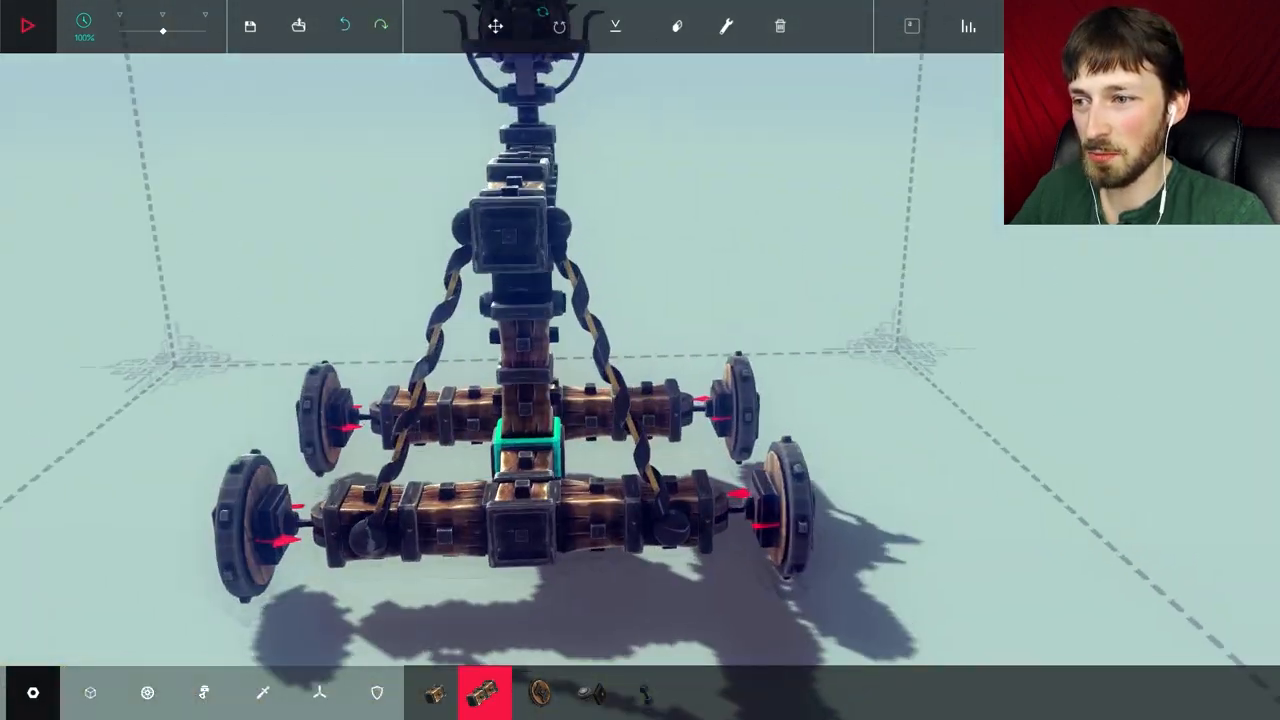
left_click(262, 692)
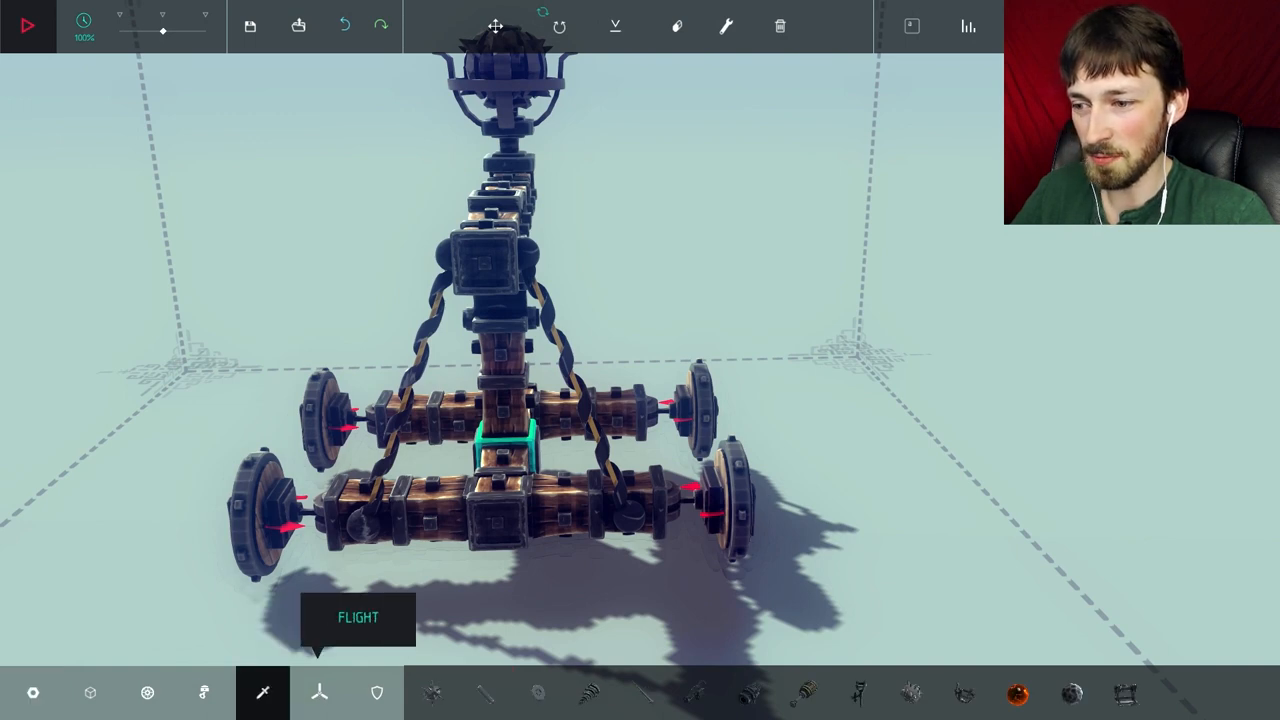
left_click(692, 690)
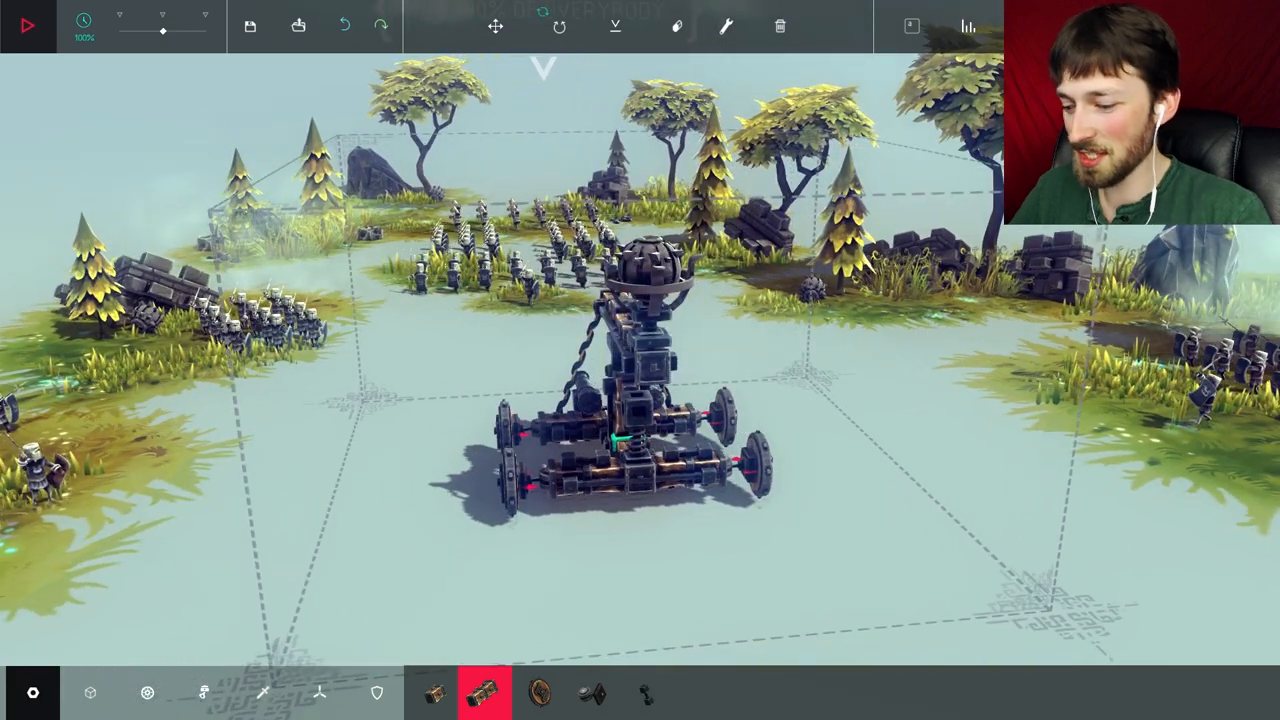
Return to build mode with the square-framed catapult in the soldier zone
left_click(28, 24)
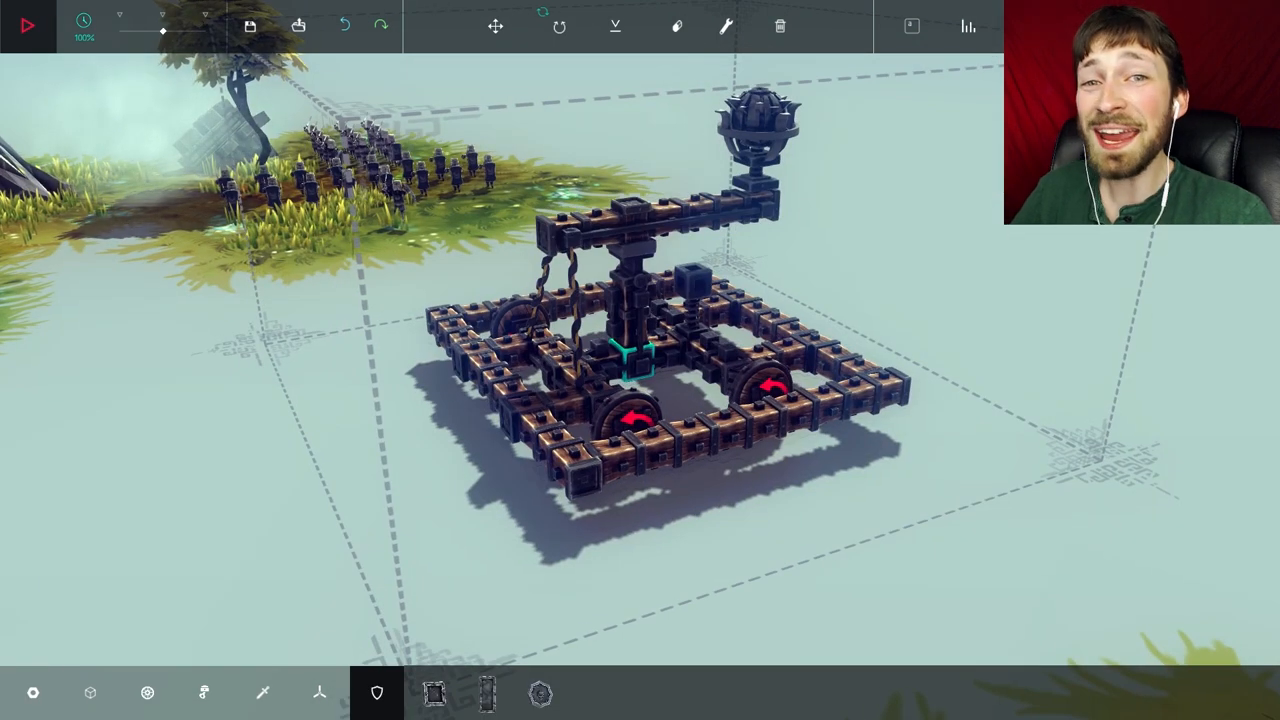
Place spikes from Weaponry and a Mechanical part around the square frame, then run it among the soldiers
left_click(262, 692)
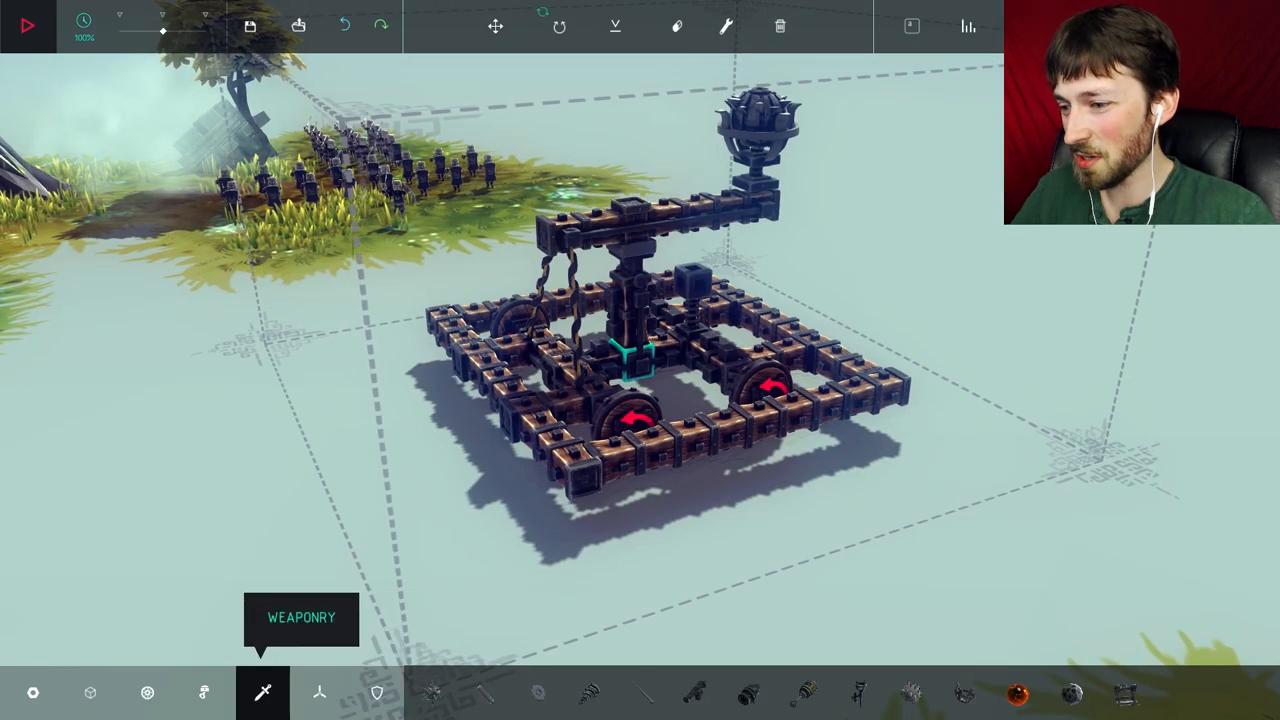
left_click(644, 704)
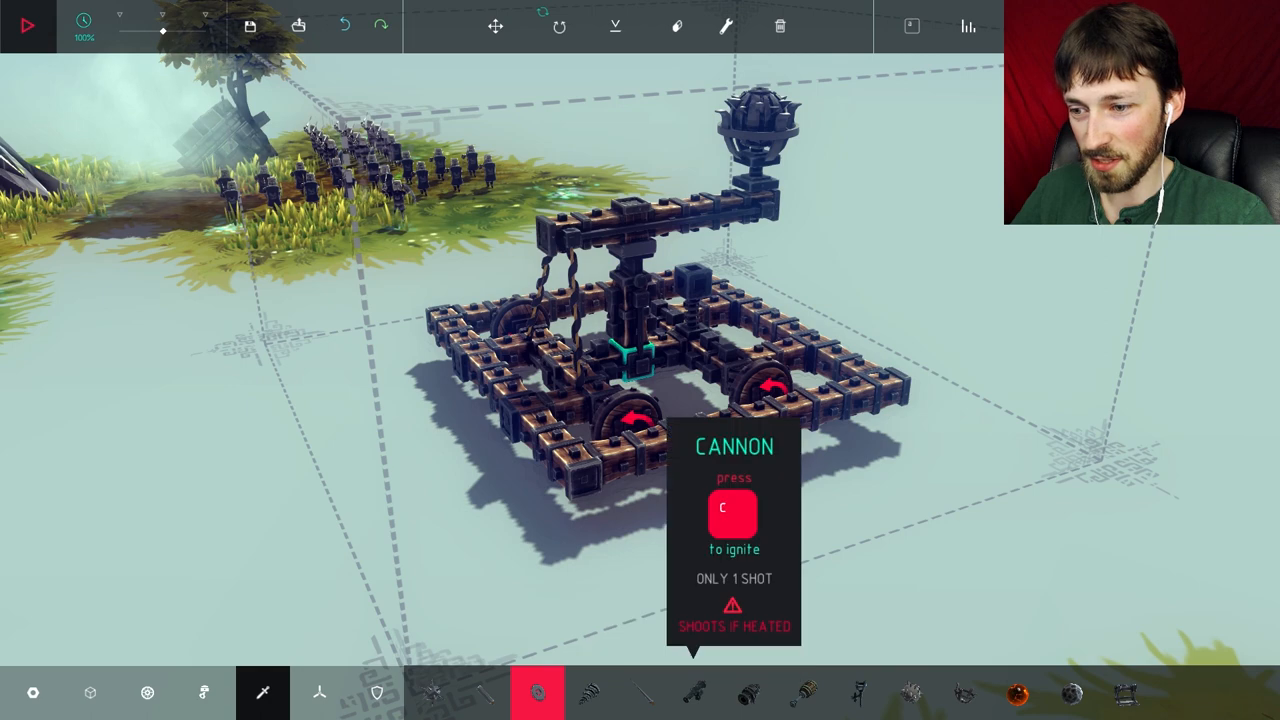
left_click(204, 692)
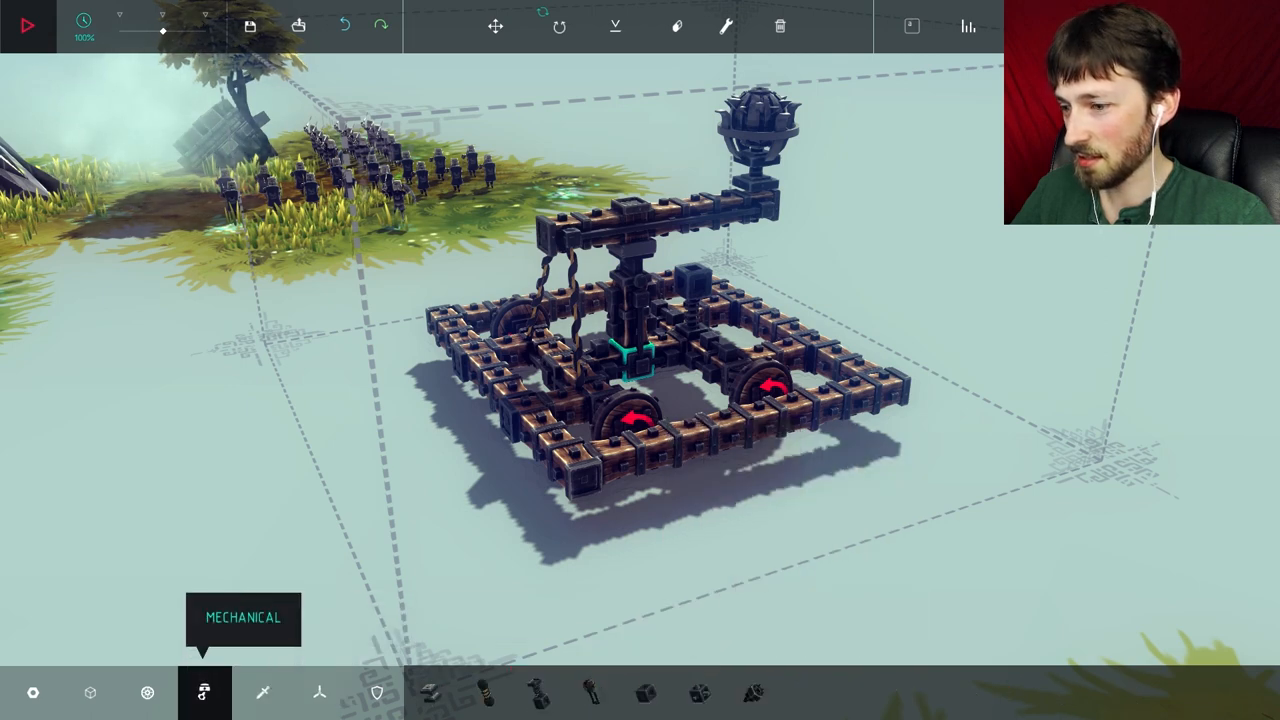
left_click(644, 688)
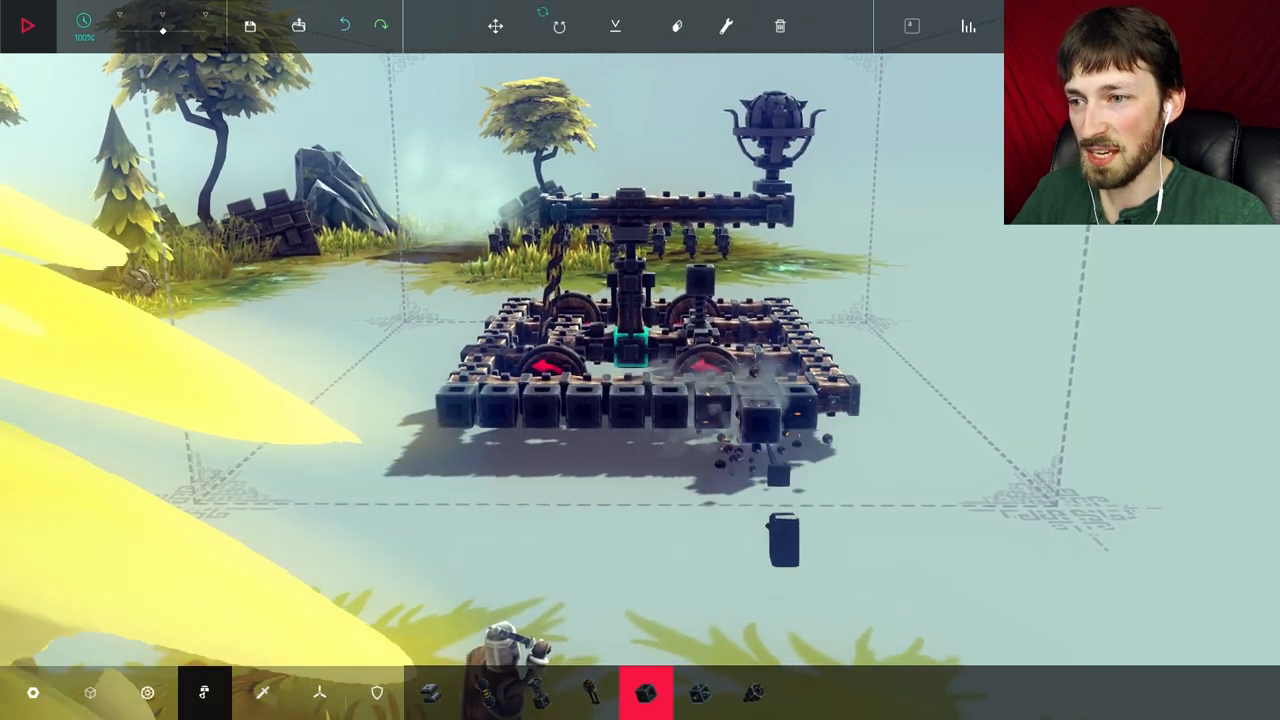
left_click(24, 26)
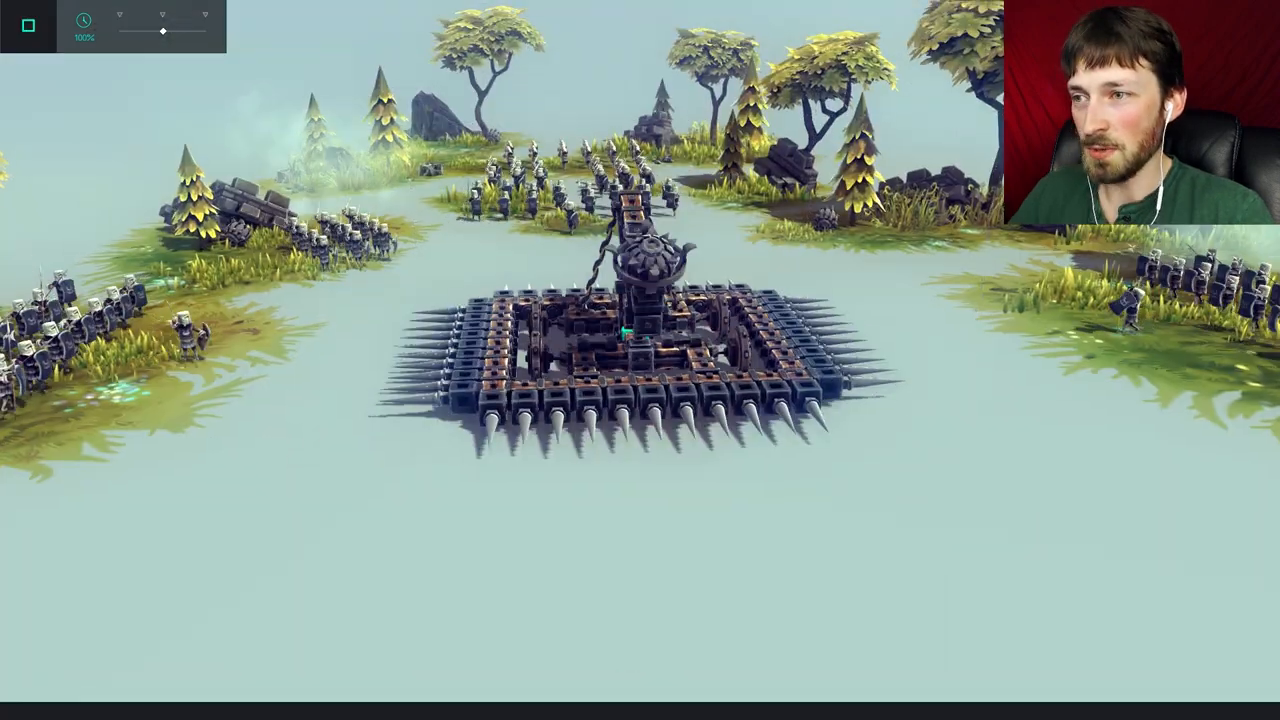